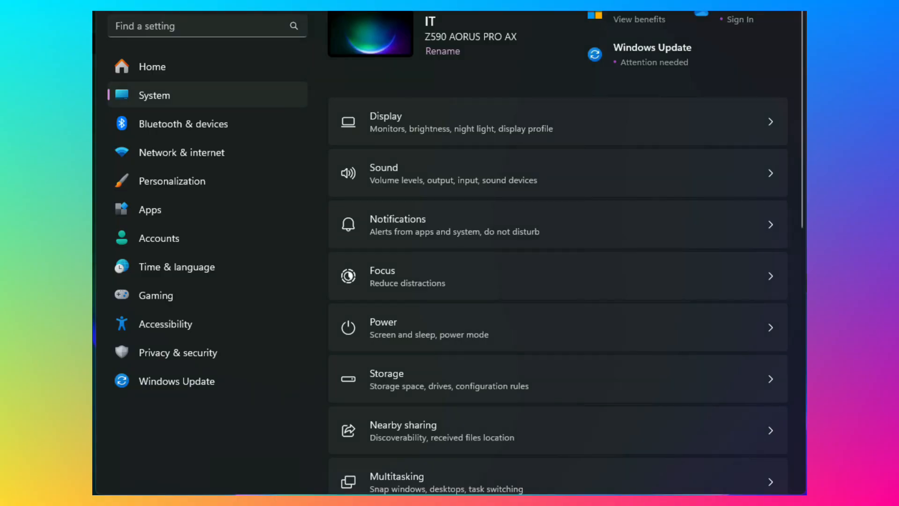
Open Settings > System > About to view Windows 11 Pro version 23H2 specifications.
key(win+i)
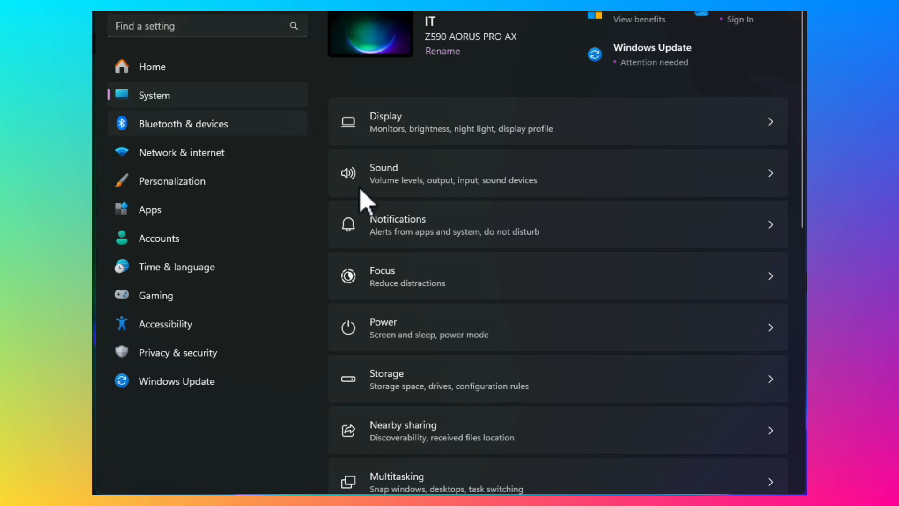
scroll(down, 3)
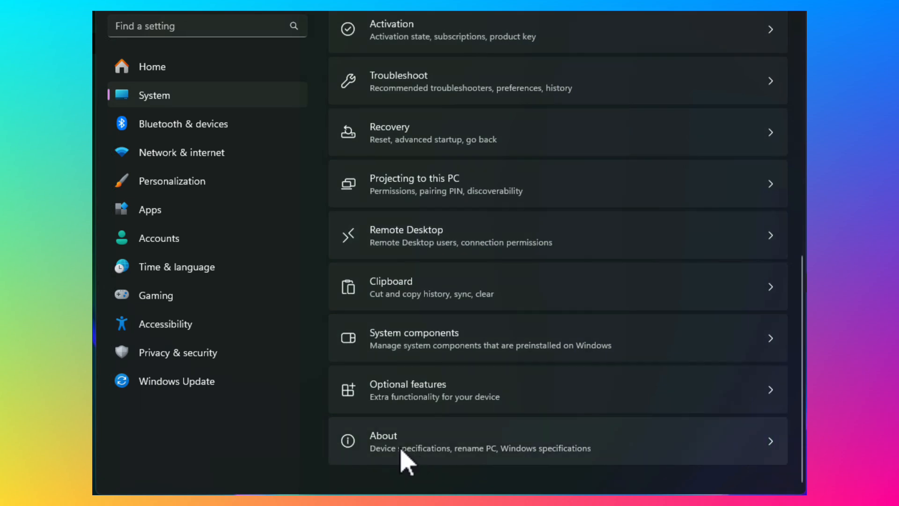
click(401, 442)
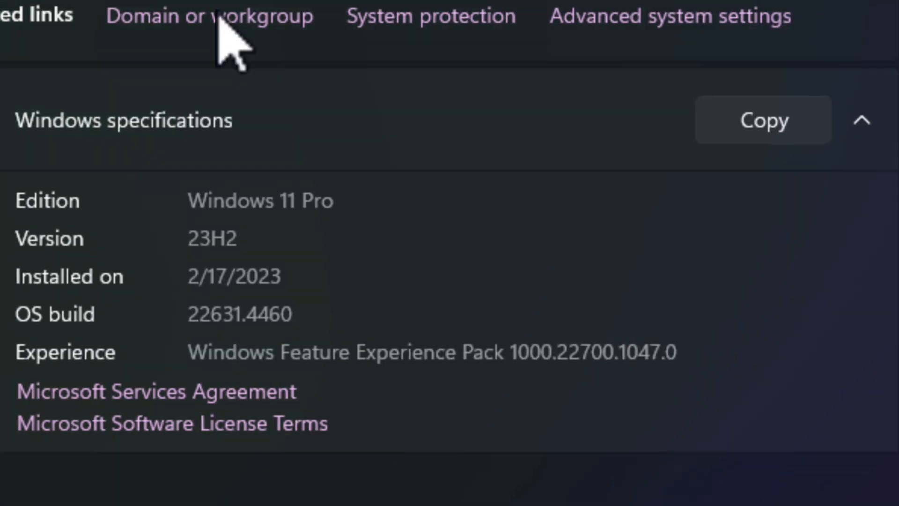
scroll(down, 3)
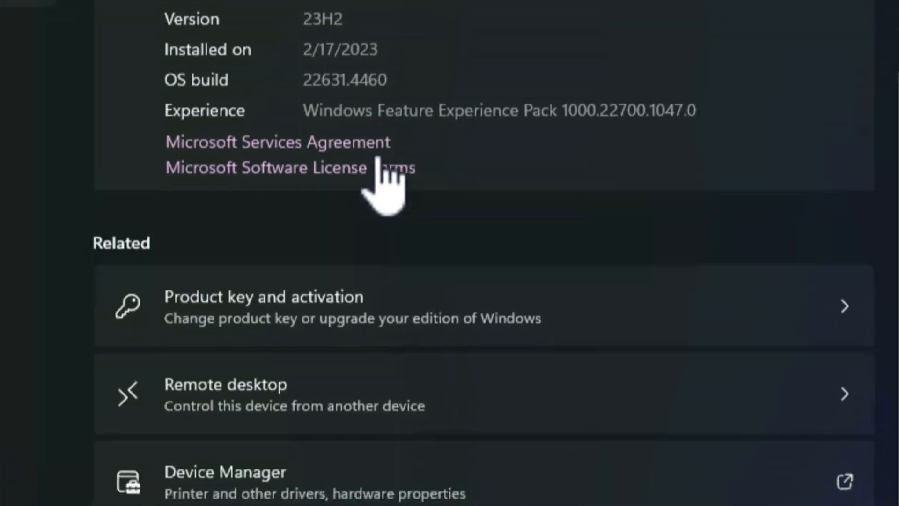
scroll(down, 3)
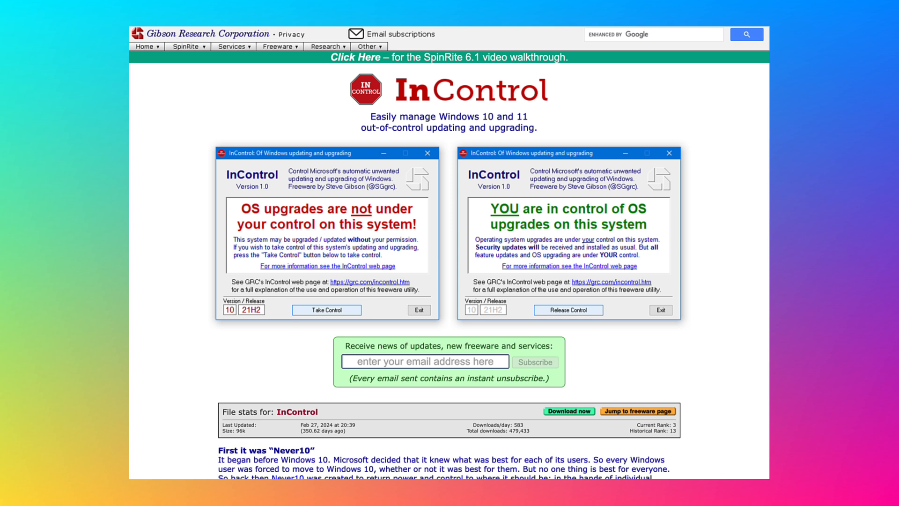
click(187, 47)
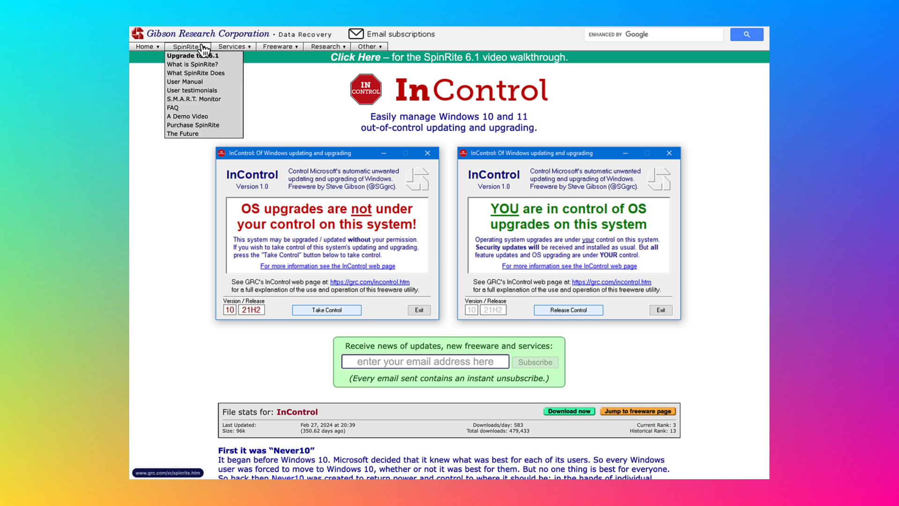
mouse_move(203, 56)
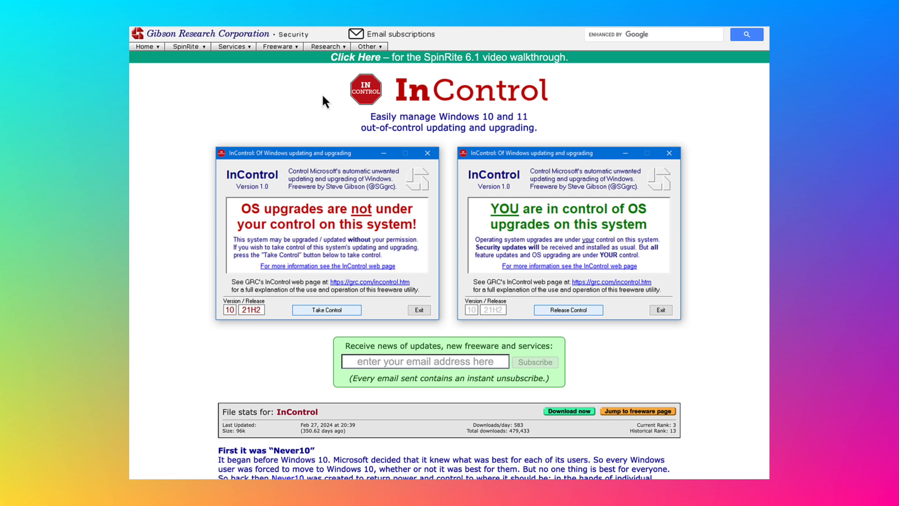
mouse_move(319, 97)
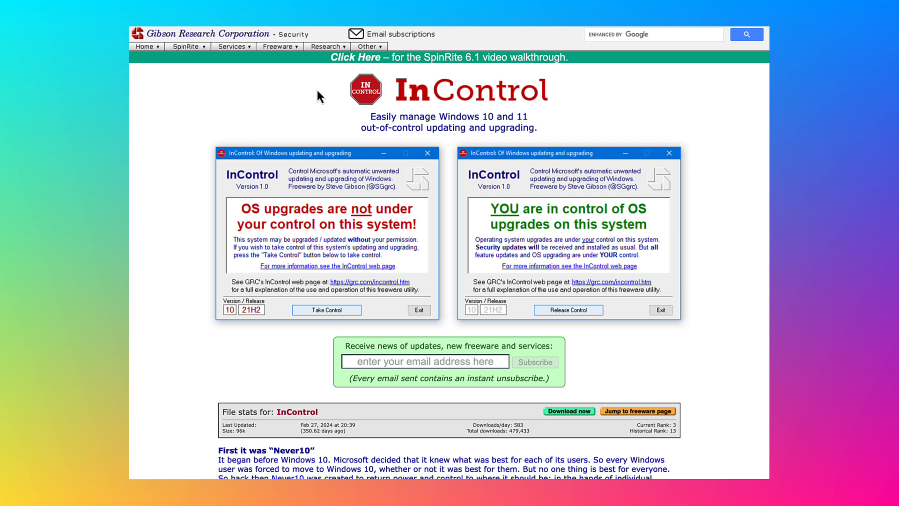
click(232, 46)
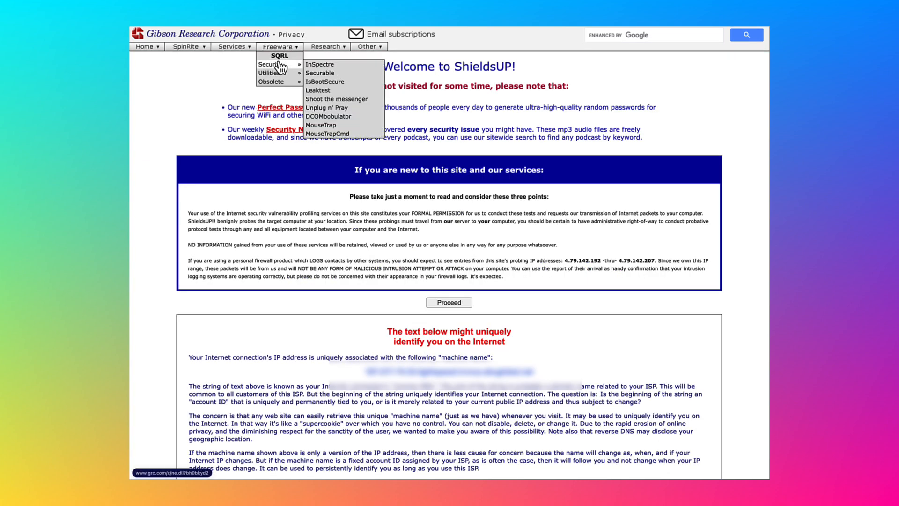
mouse_move(318, 90)
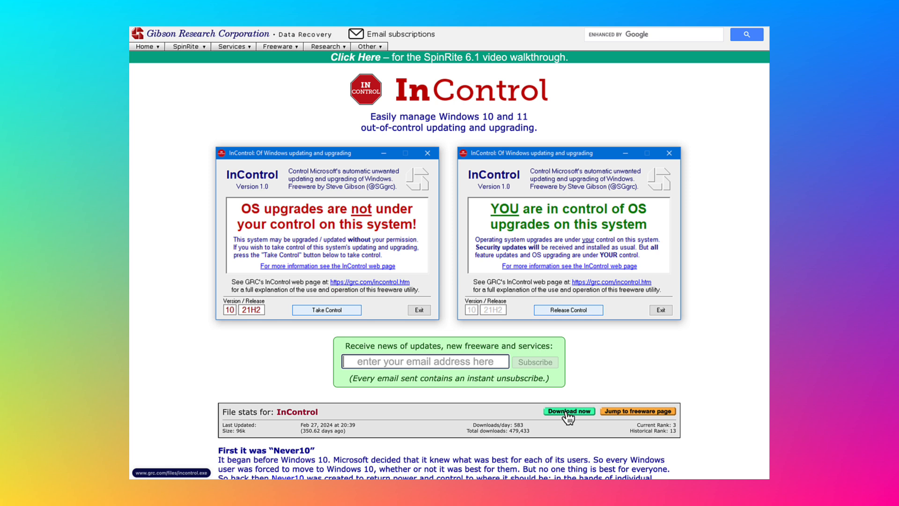
Download incontrol.exe from GRC and approve the User Account Control prompt.
click(569, 411)
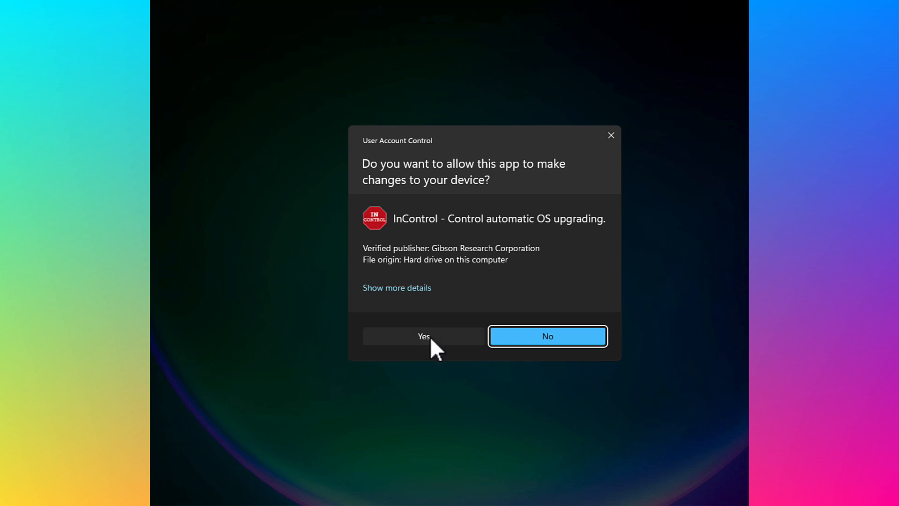
click(423, 337)
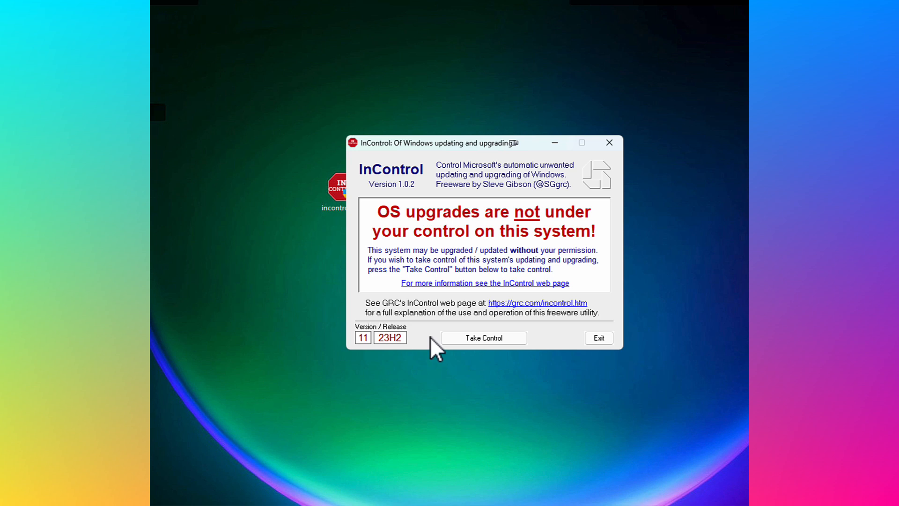
mouse_move(386, 342)
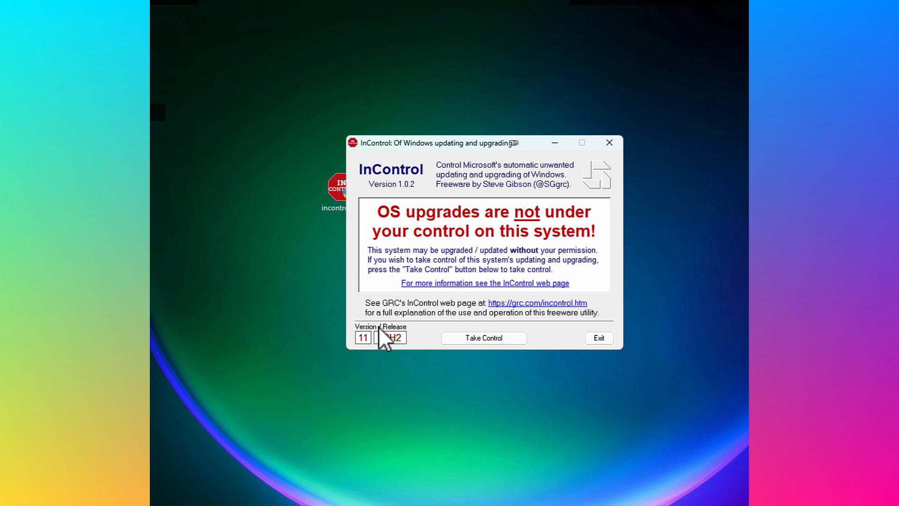
mouse_move(393, 337)
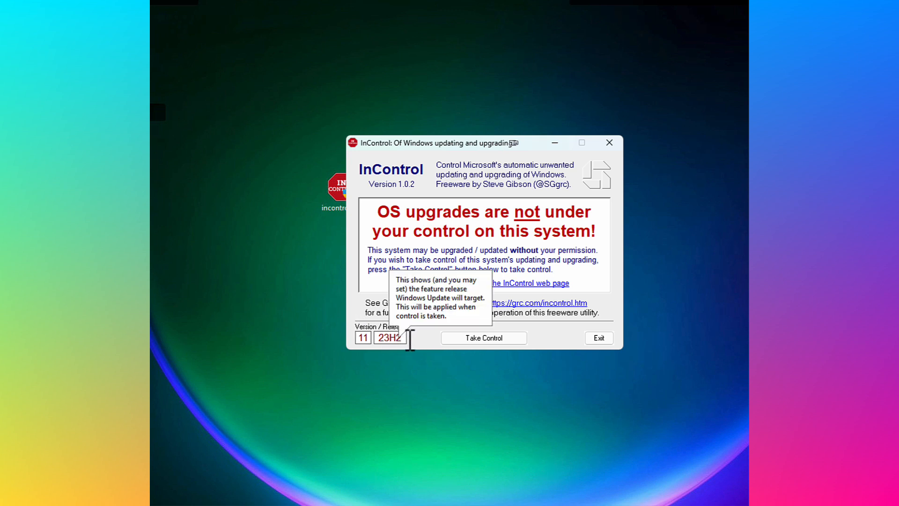
mouse_move(427, 344)
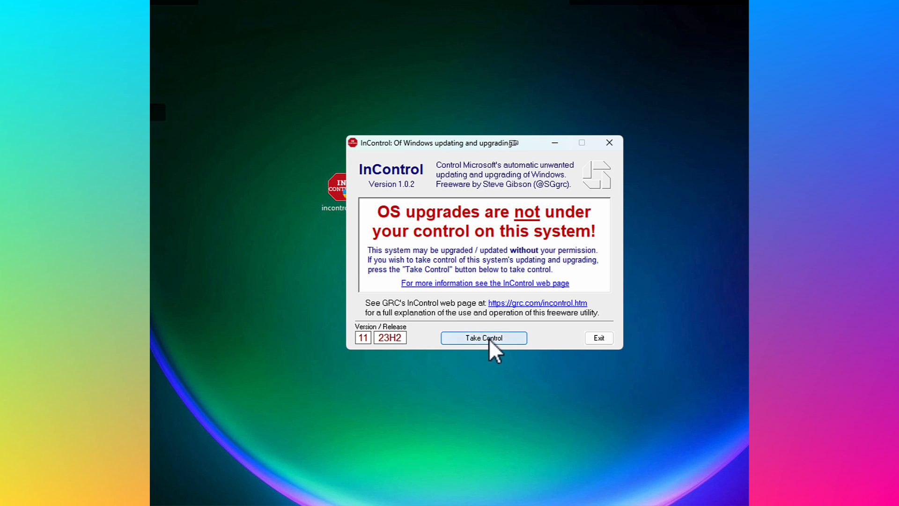
Click Take Control in InControl to lock upgrades to Windows 11 23H2.
click(483, 337)
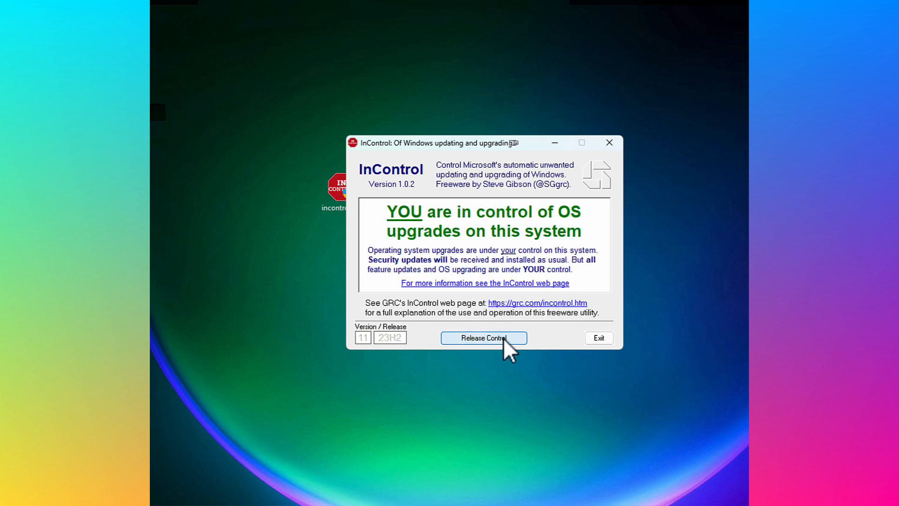
mouse_move(483, 338)
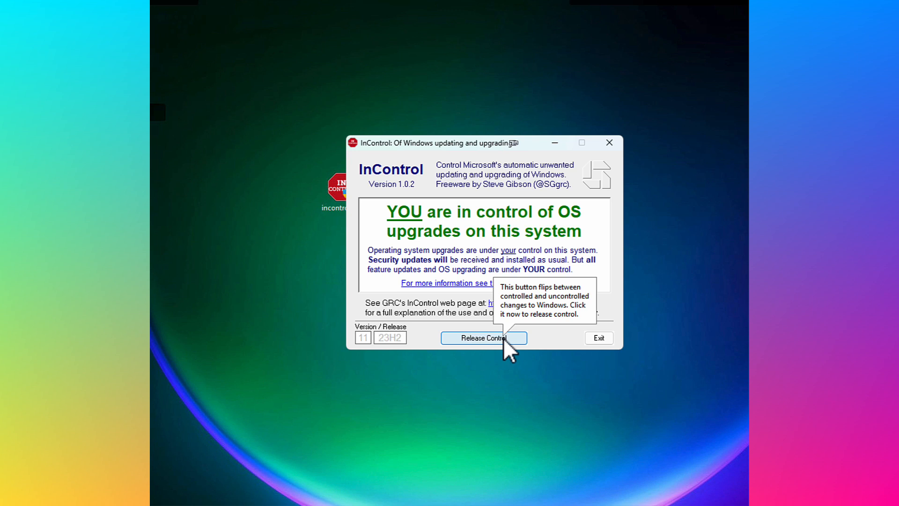
mouse_move(484, 337)
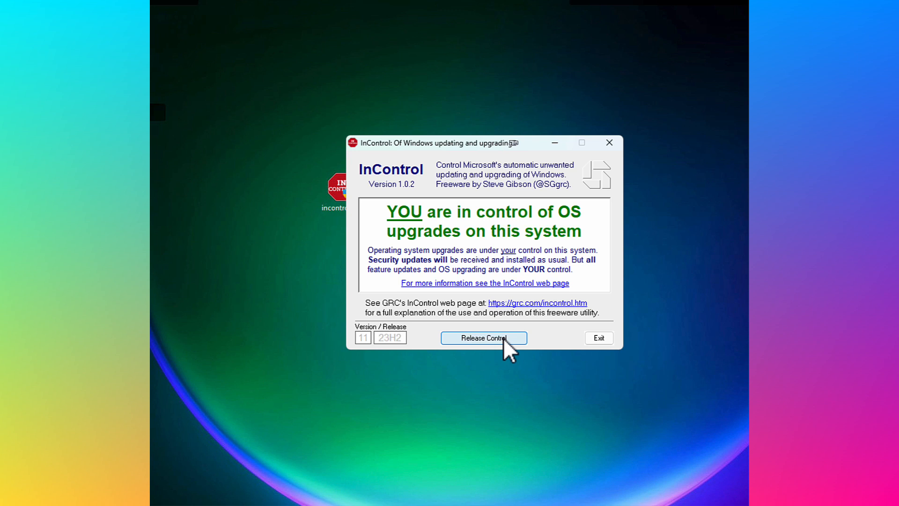
click(482, 338)
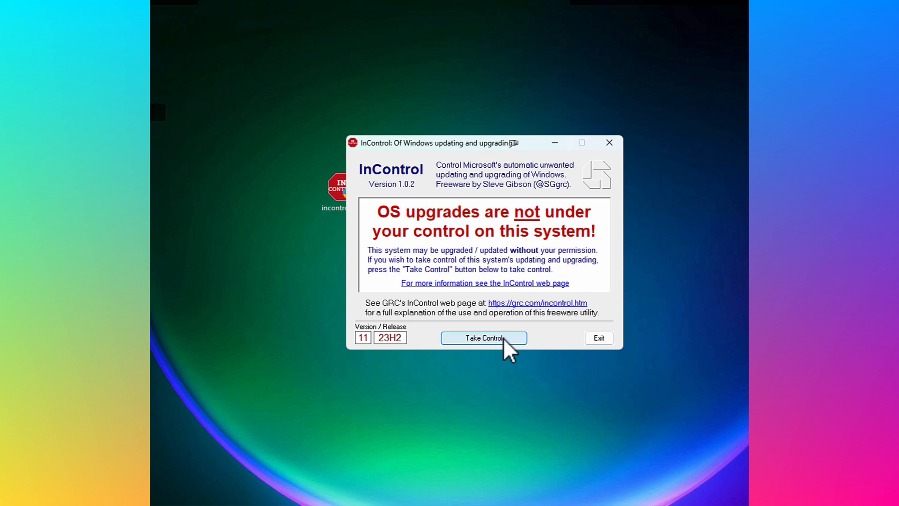
mouse_move(483, 338)
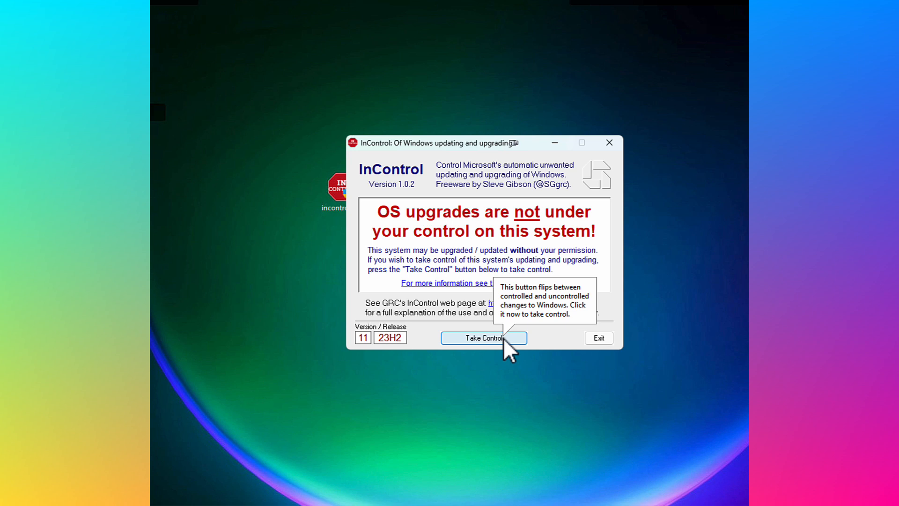
click(483, 337)
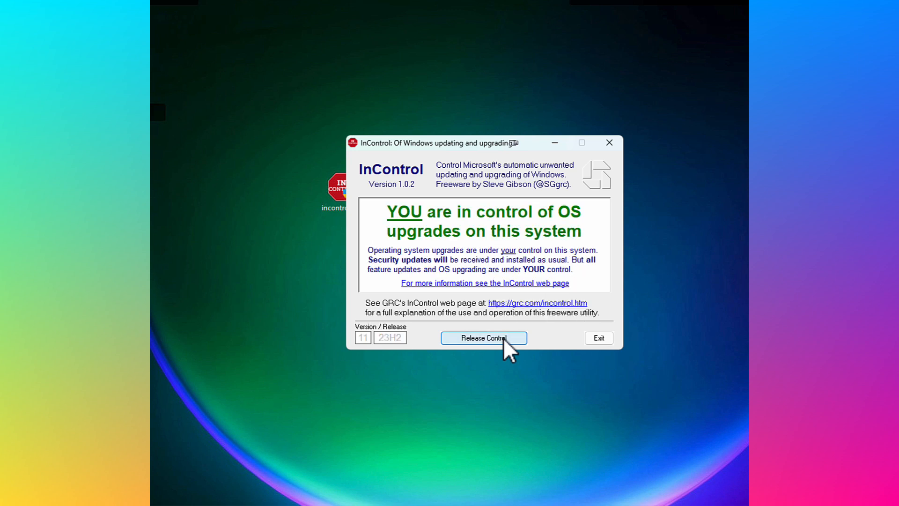
mouse_move(483, 337)
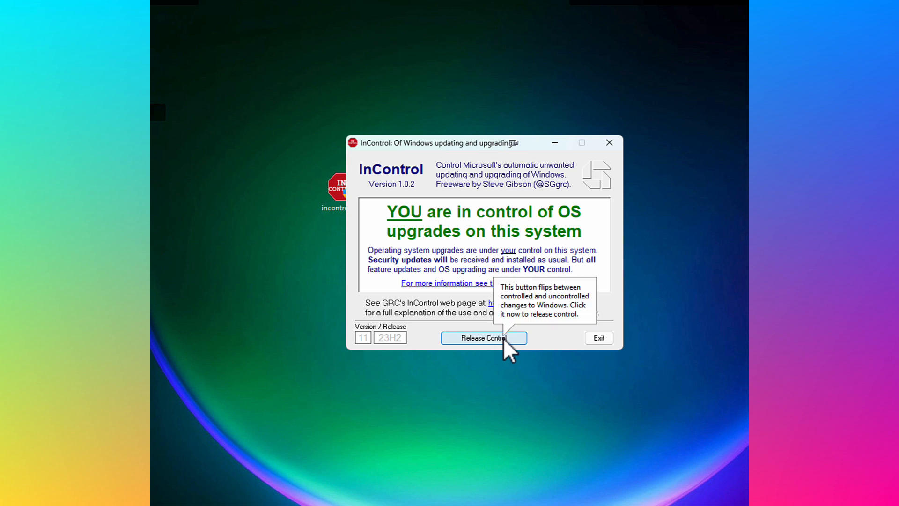